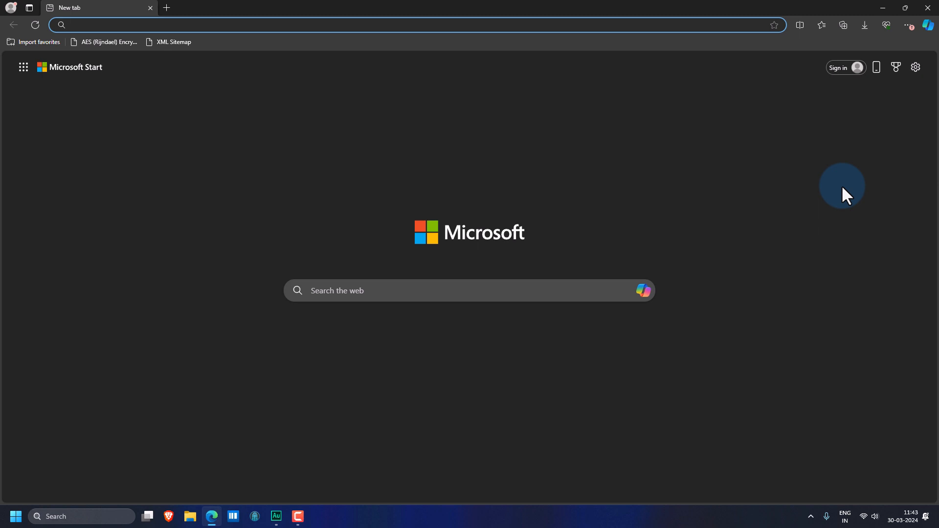
{"action": "mouse_move", "coordinate": [727, 205]}
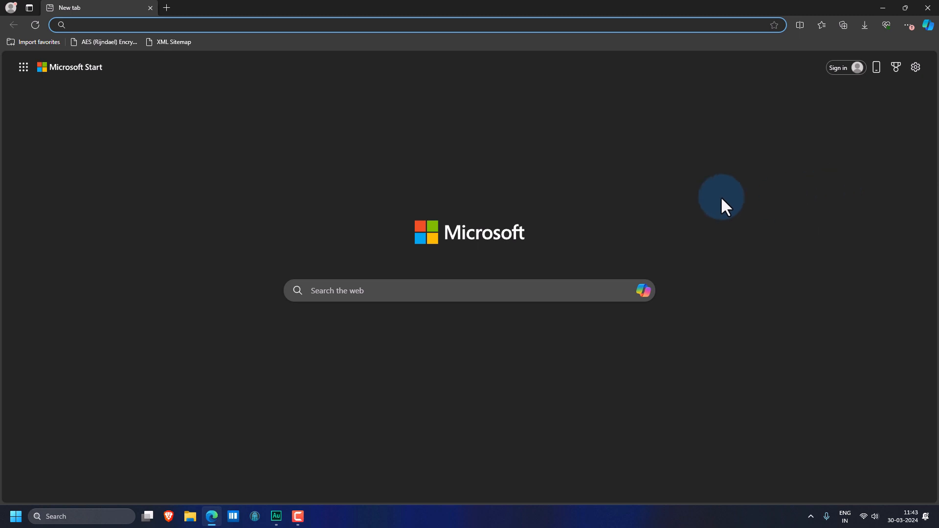
{"action": "mouse_move", "coordinate": [554, 173]}
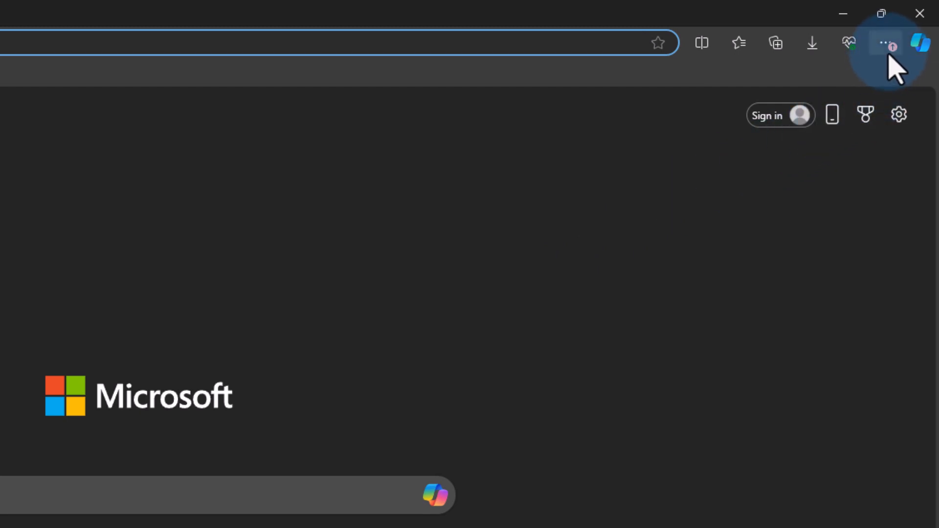
{"action": "mouse_move", "coordinate": [886, 43]}
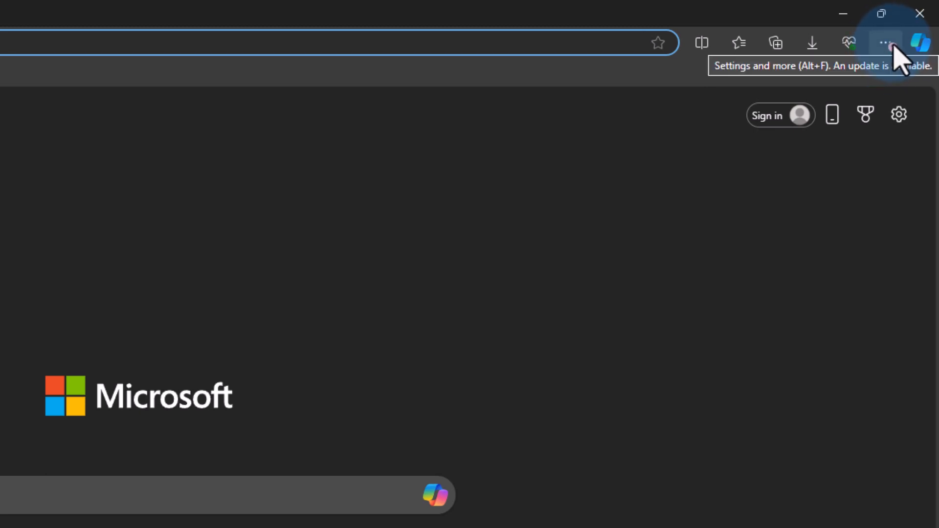
Go to the About Microsoft Edge page from the Settings and more menu.
{"action": "left_click", "coordinate": [887, 43]}
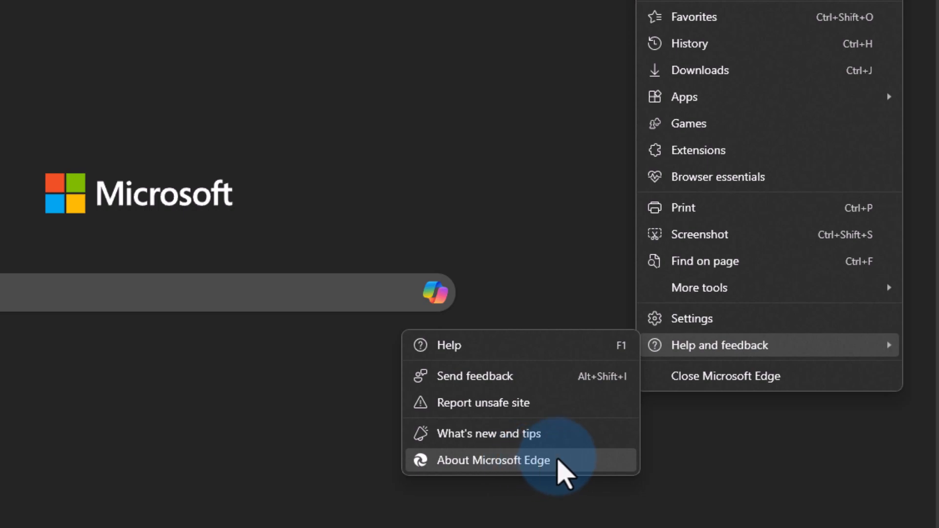
{"action": "left_click", "coordinate": [493, 460]}
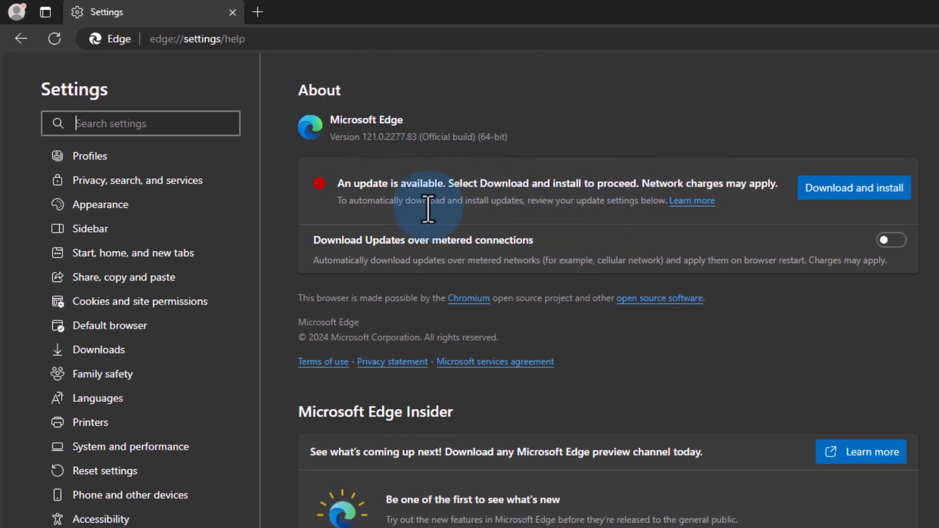
{"action": "mouse_move", "coordinate": [429, 210]}
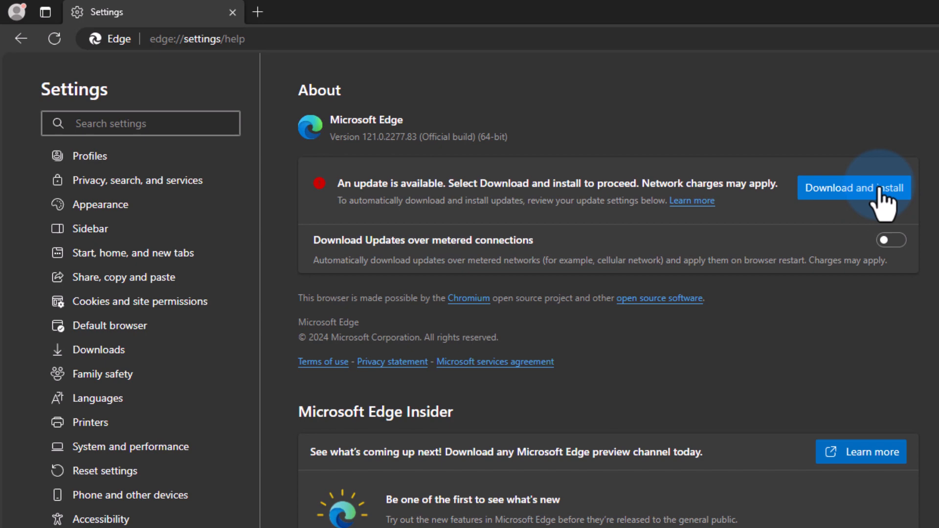
Download and install the available update to Edge 121.0.2277.83's About page.
{"action": "left_click", "coordinate": [853, 187]}
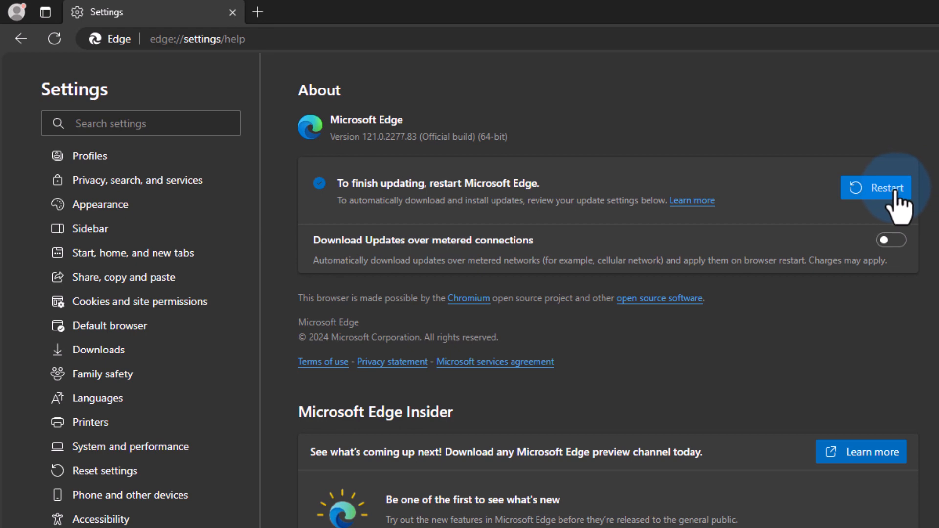
Restart Edge to finish updating to version 123.0.2420.65.
{"action": "left_click", "coordinate": [875, 187]}
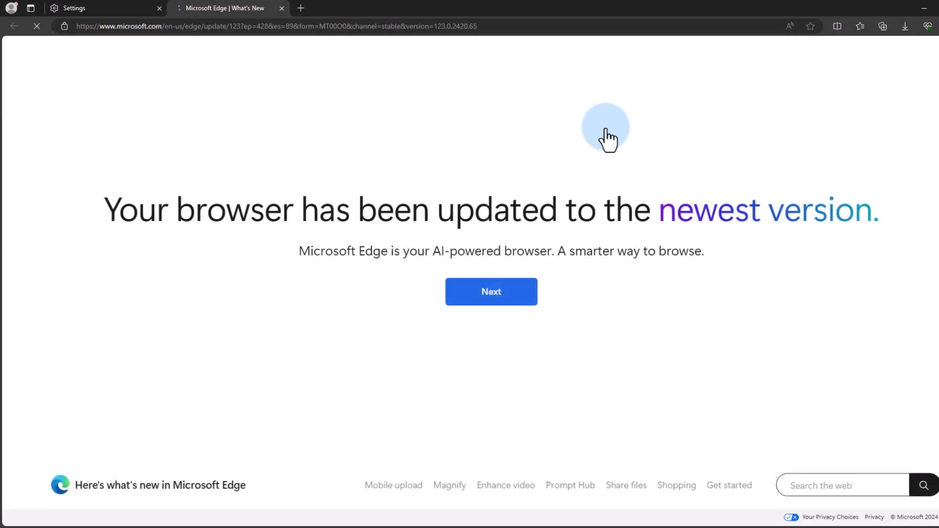